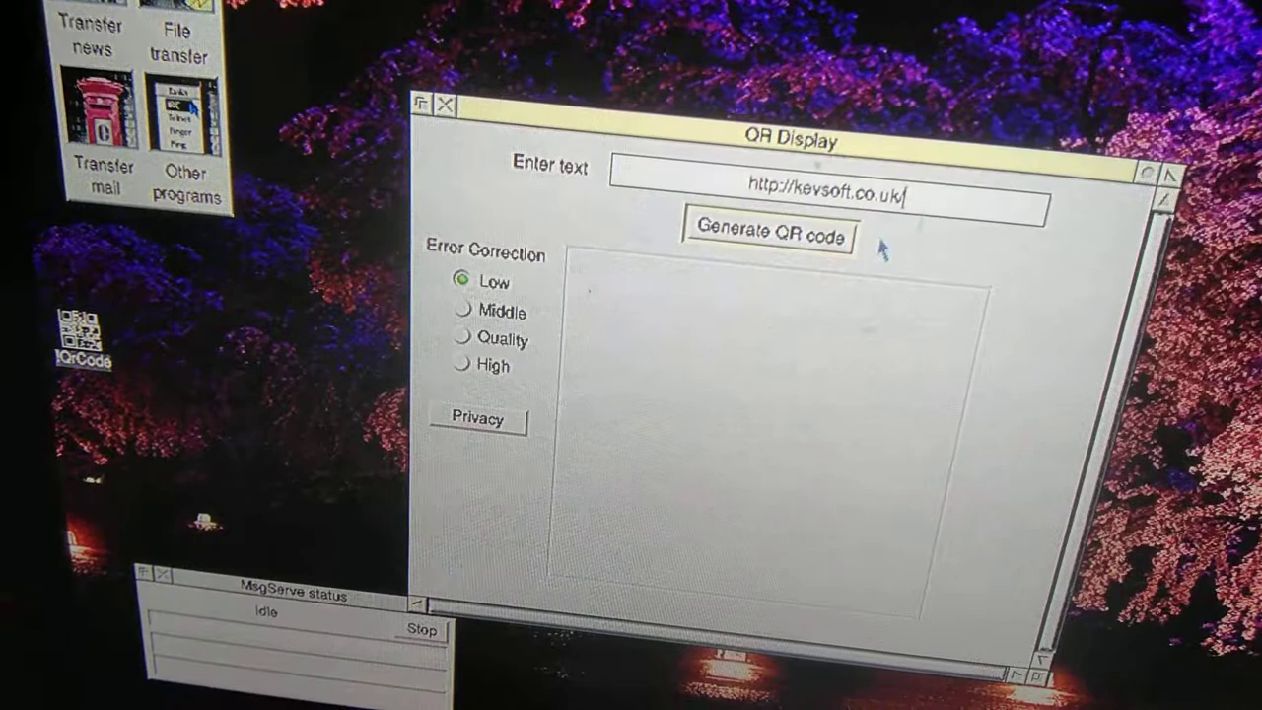
pyautogui.moveTo(465, 311)
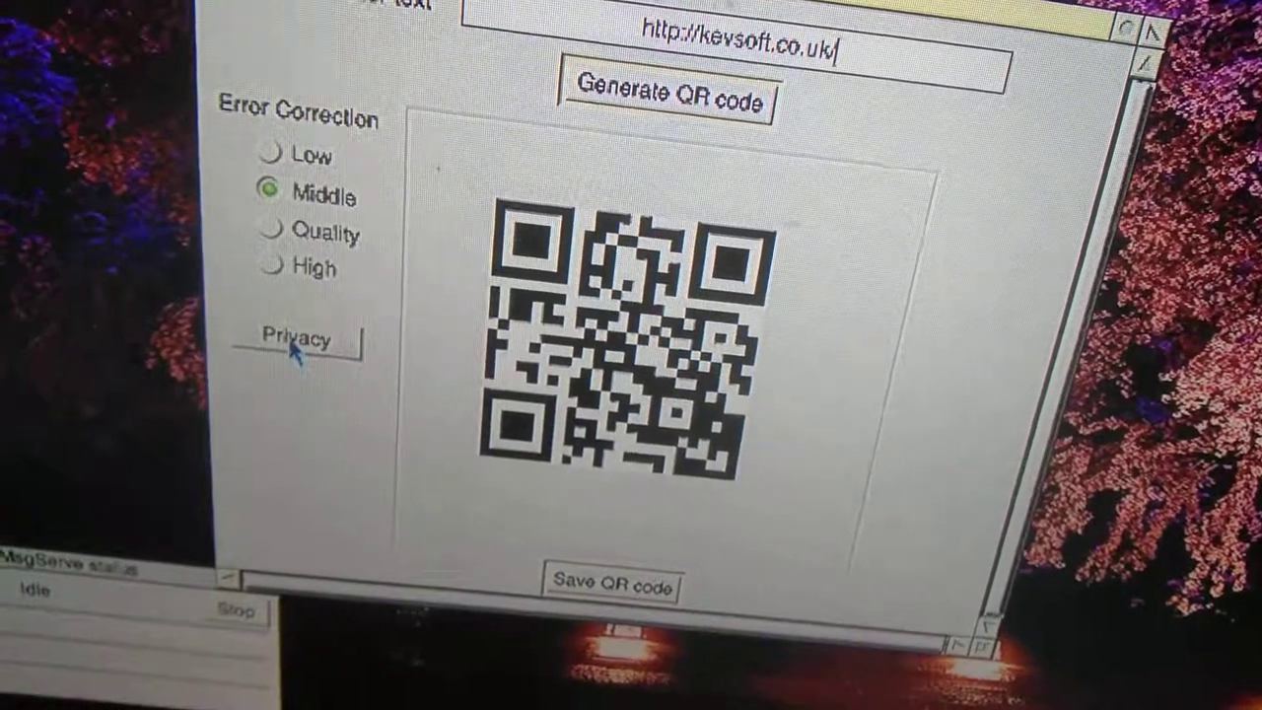
# - View the QR service's privacy policy page for the kevsoft.co.uk QR code
pyautogui.click(671, 91)
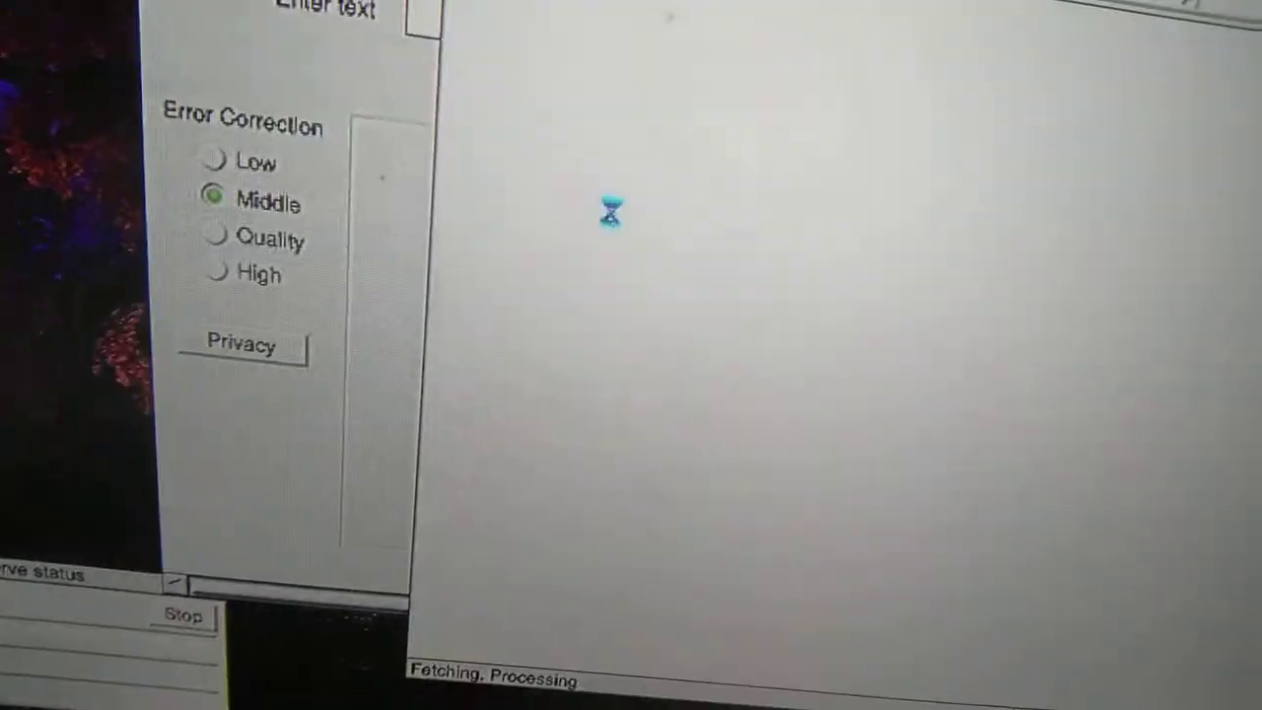
pyautogui.click(253, 347)
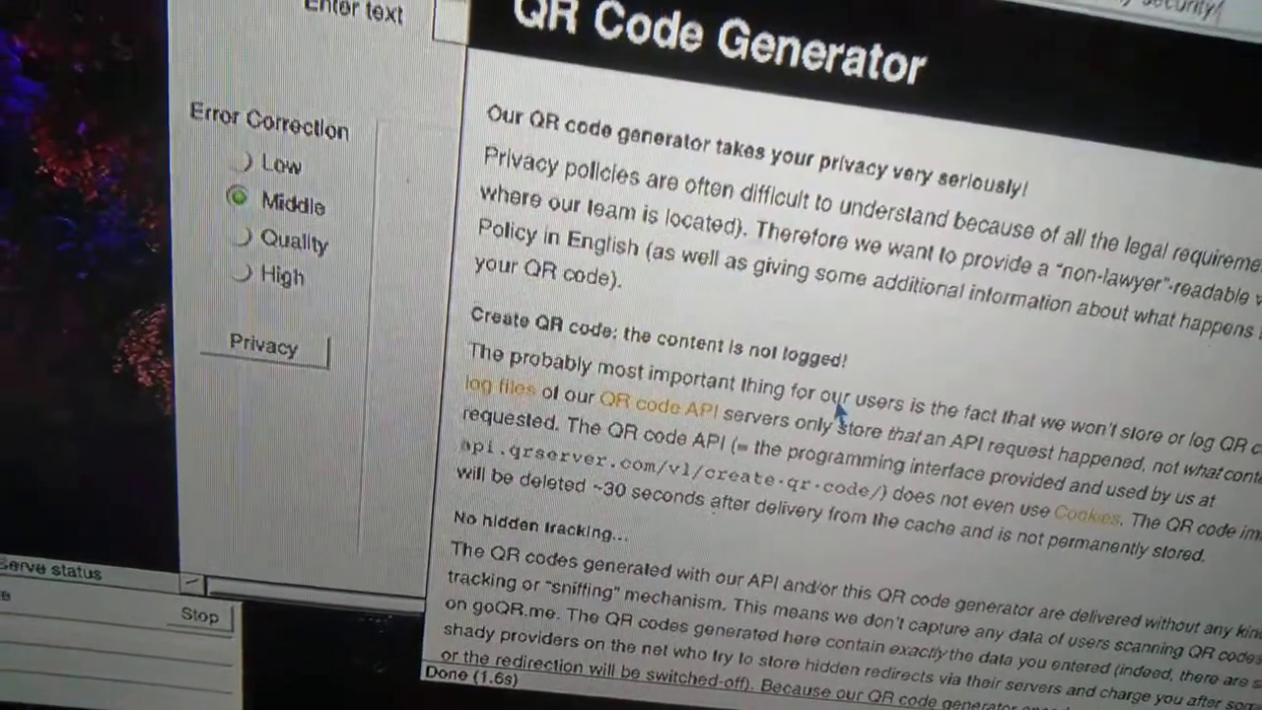